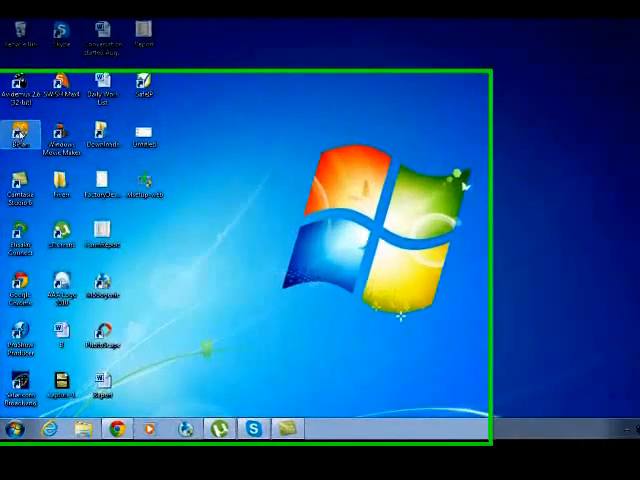
Step: Launch BPlan Data Recovery Software from All Programs, then open Computer from the Start menu
{"action": "left_click", "coordinate": [16, 464]}
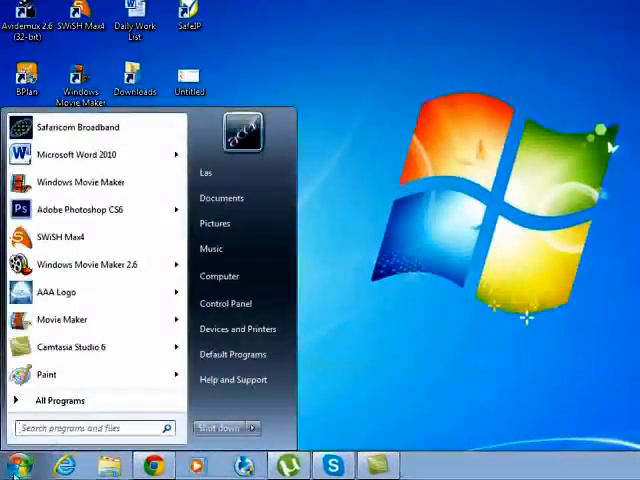
{"action": "left_click", "coordinate": [60, 400]}
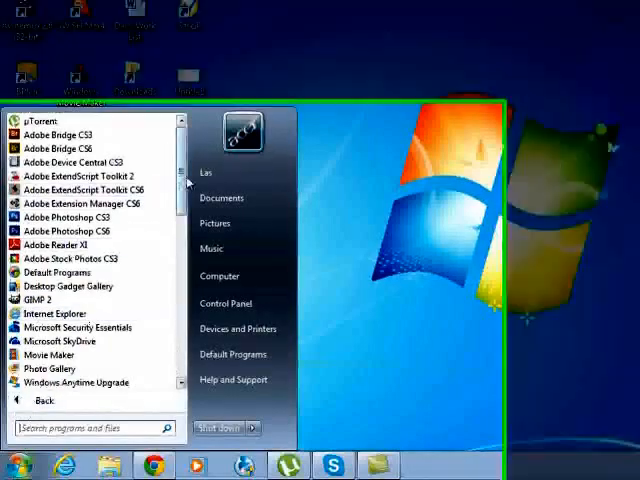
{"action": "scroll", "scroll_direction": "down", "scroll_amount": 3}
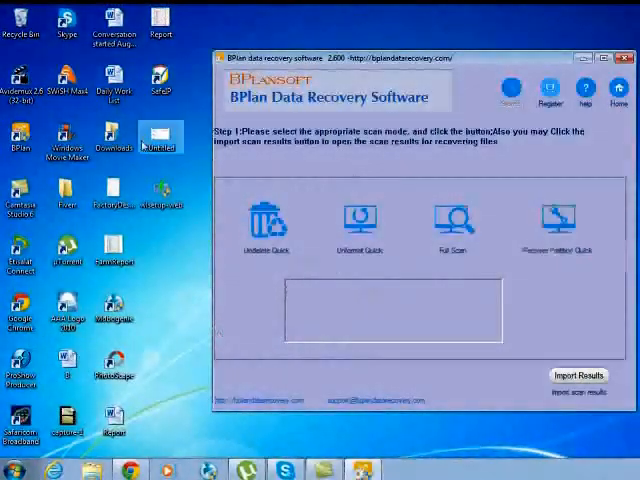
{"action": "left_click", "coordinate": [10, 470]}
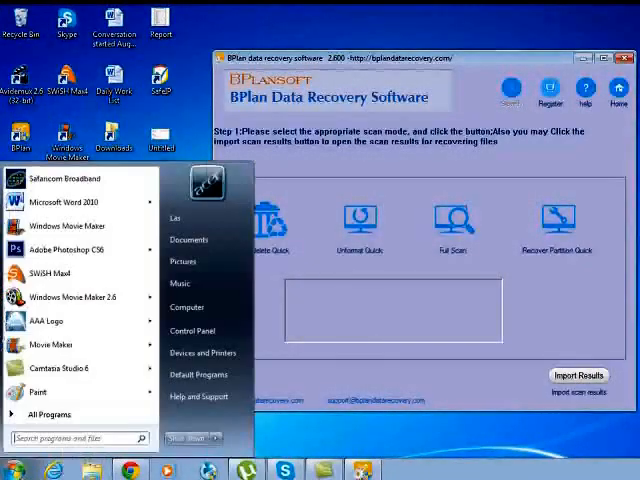
{"action": "left_click", "coordinate": [186, 307]}
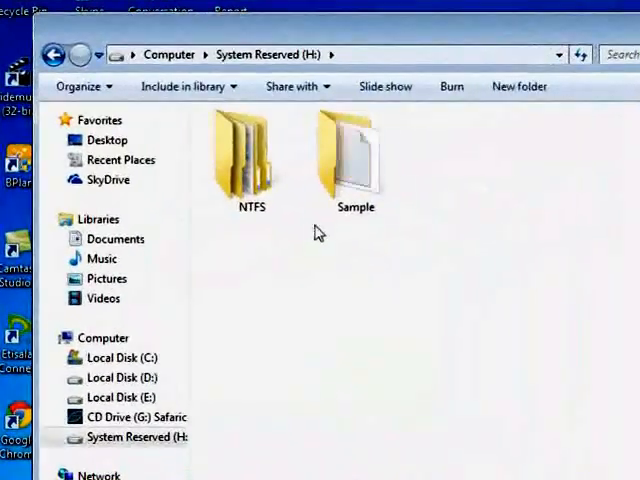
Step: Permanently delete the Sample folder from drive H:
{"action": "double_click", "coordinate": [355, 155]}
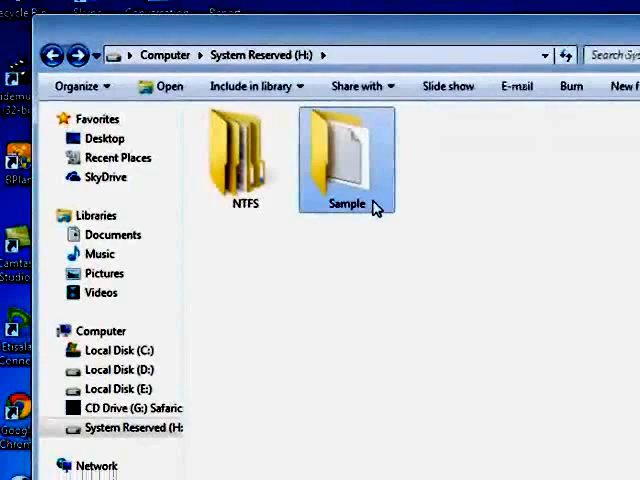
{"action": "key", "text": "Delete"}
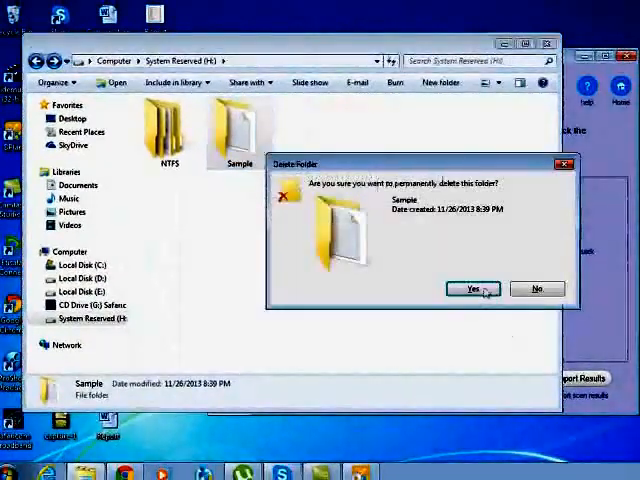
{"action": "left_click", "coordinate": [470, 289]}
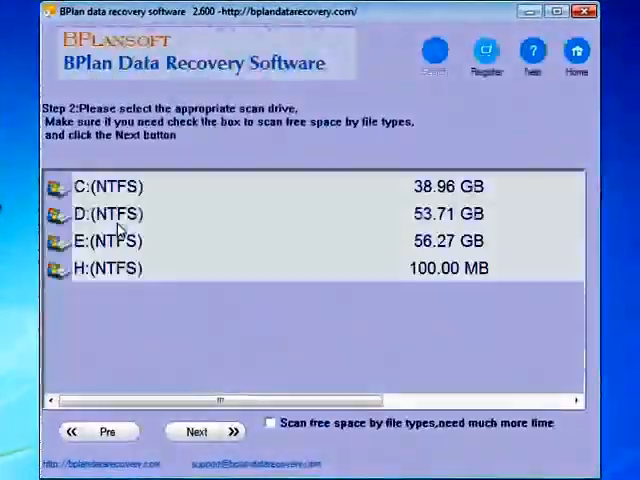
Step: Scan drive H: (NTFS) in BPlan for deleted files
{"action": "left_click", "coordinate": [200, 268]}
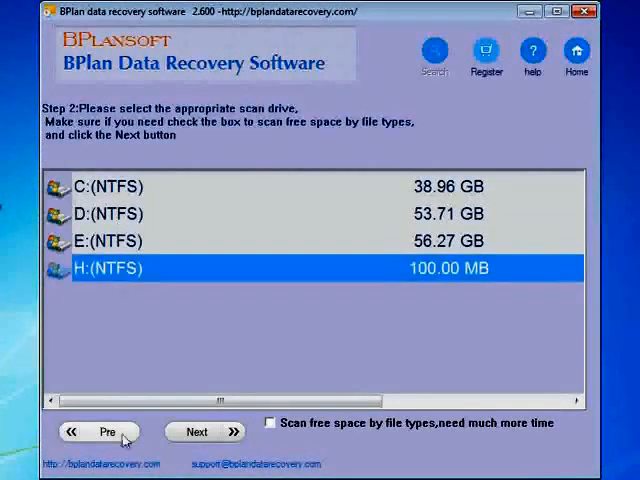
{"action": "left_click", "coordinate": [204, 431]}
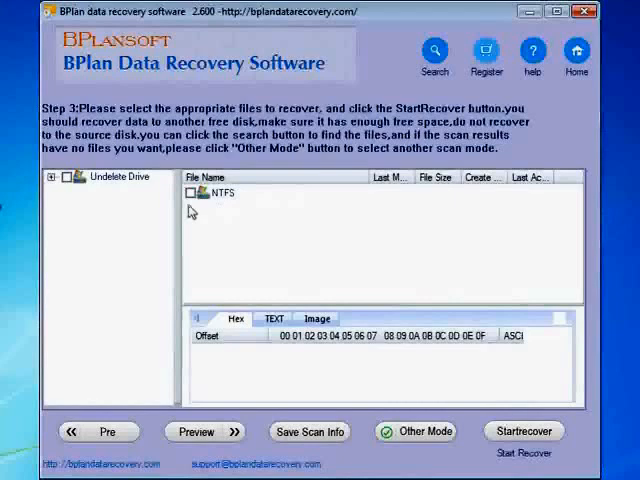
Step: Tick the NTFS results, preview them as TEXT, and start recovery
{"action": "left_click", "coordinate": [189, 194]}
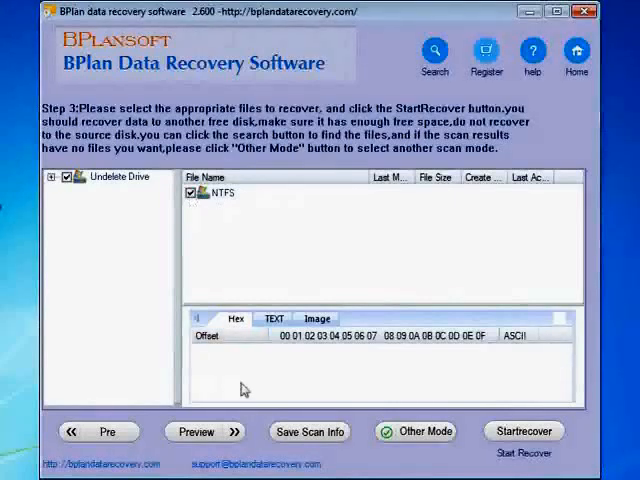
{"action": "left_click", "coordinate": [273, 318]}
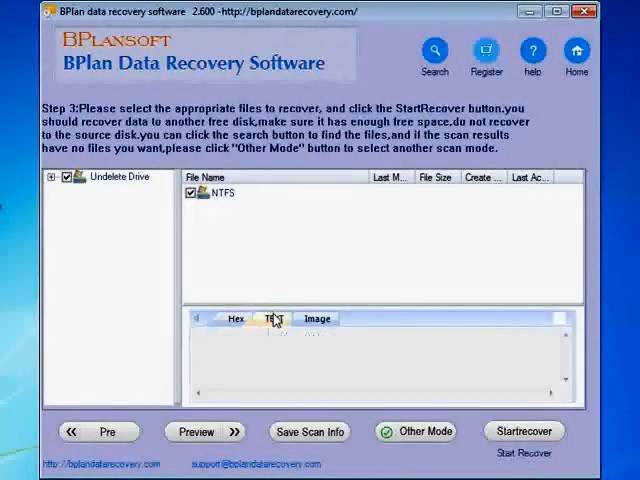
{"action": "left_click", "coordinate": [273, 318]}
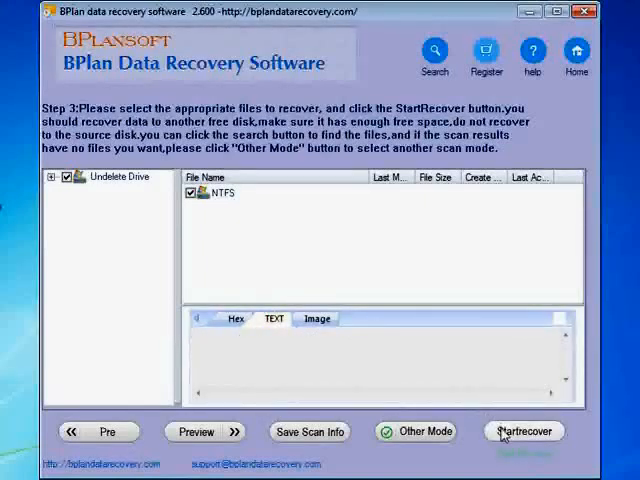
{"action": "left_click", "coordinate": [524, 431]}
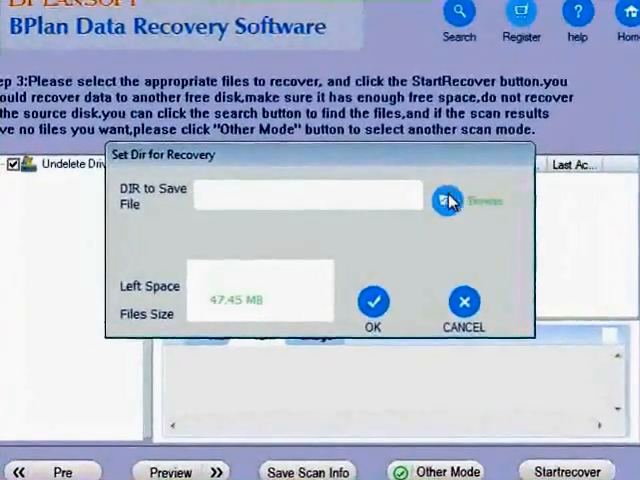
Step: Set the Desktop as the recovery folder and confirm to restore the files
{"action": "left_click", "coordinate": [446, 200]}
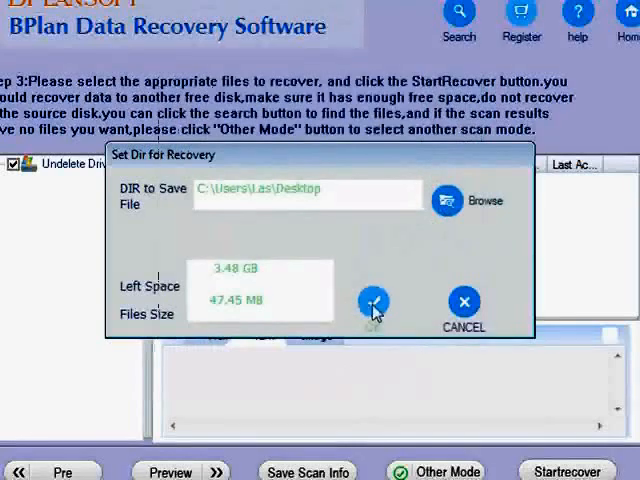
{"action": "left_click", "coordinate": [373, 302]}
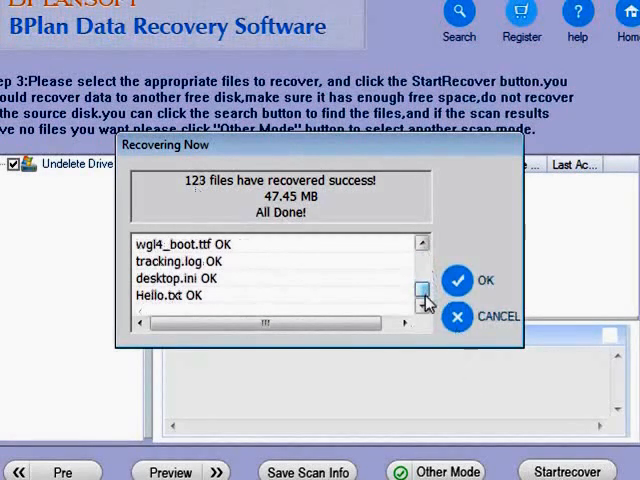
{"action": "mouse_move", "coordinate": [300, 215]}
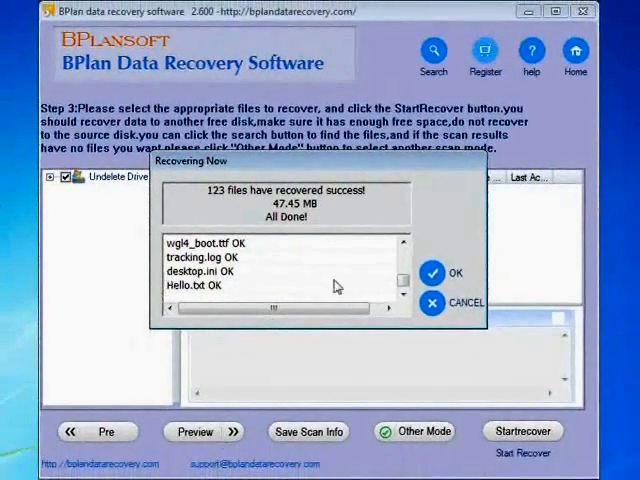
Step: Close the All Done report showing 123 files (47.45 MB) recovered
{"action": "left_click", "coordinate": [451, 272]}
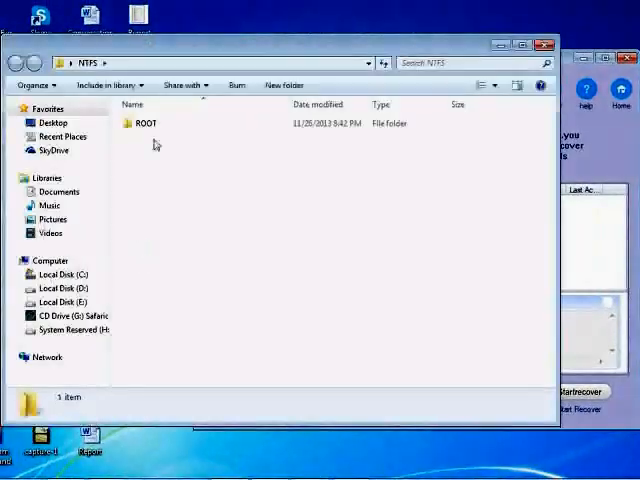
Step: Open the recovered ROOT folder and scroll through its 21 items, including Sample
{"action": "left_click", "coordinate": [147, 123]}
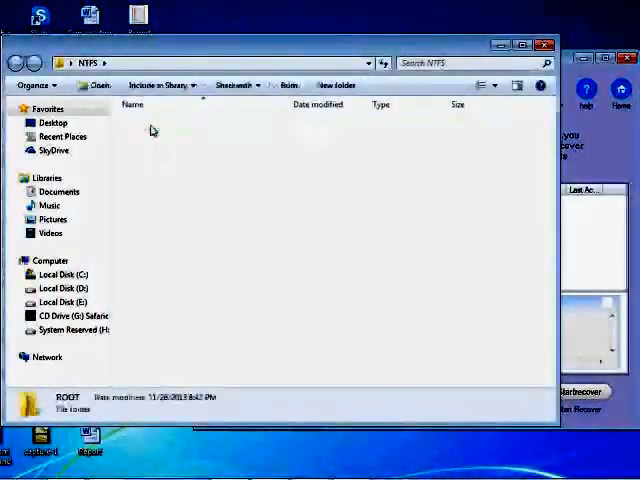
{"action": "double_click", "coordinate": [64, 397]}
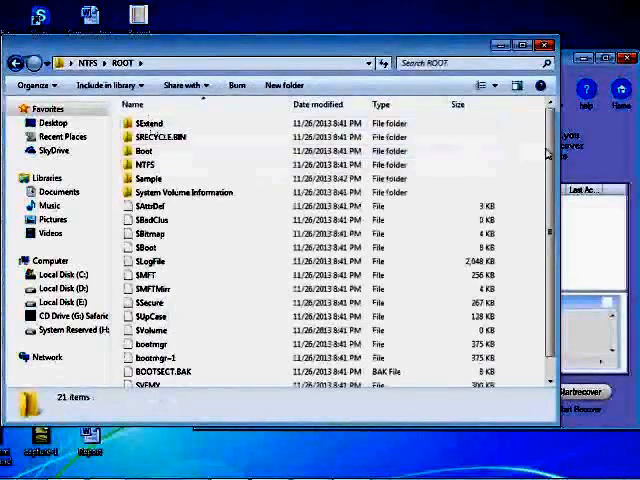
{"action": "scroll", "scroll_direction": "down", "scroll_amount": 3}
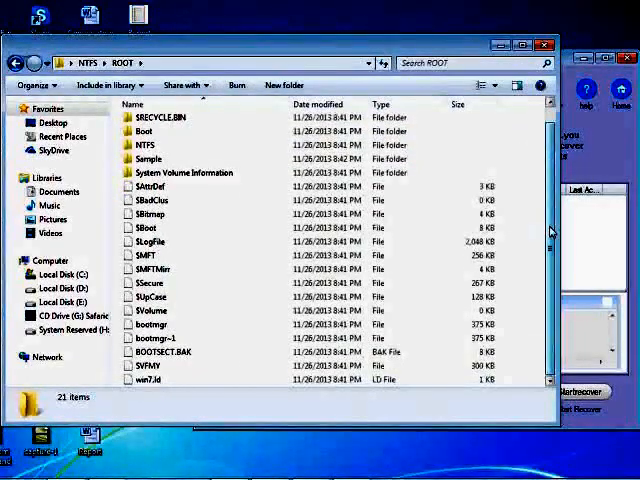